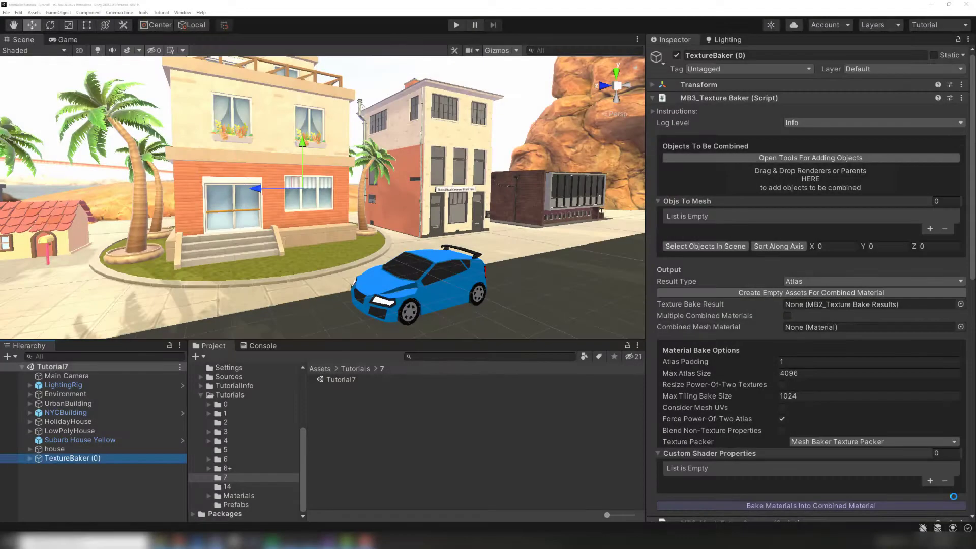
Step: Add the old_building_NYC_#3 renderers to the TextureBaker's Objs To Mesh list
click(810, 505)
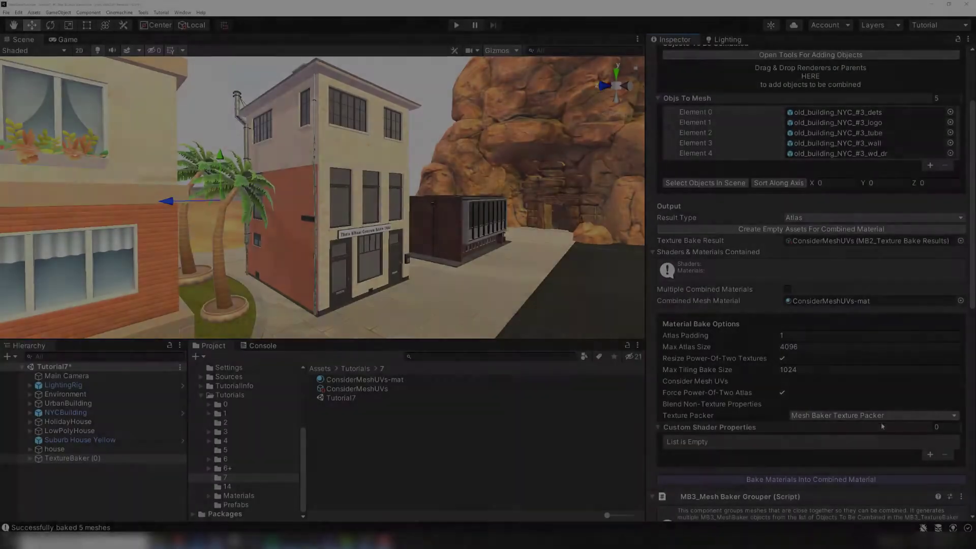
Step: Toggle the Consider Mesh UVs option off and back on for the fresh bake setup
click(783, 381)
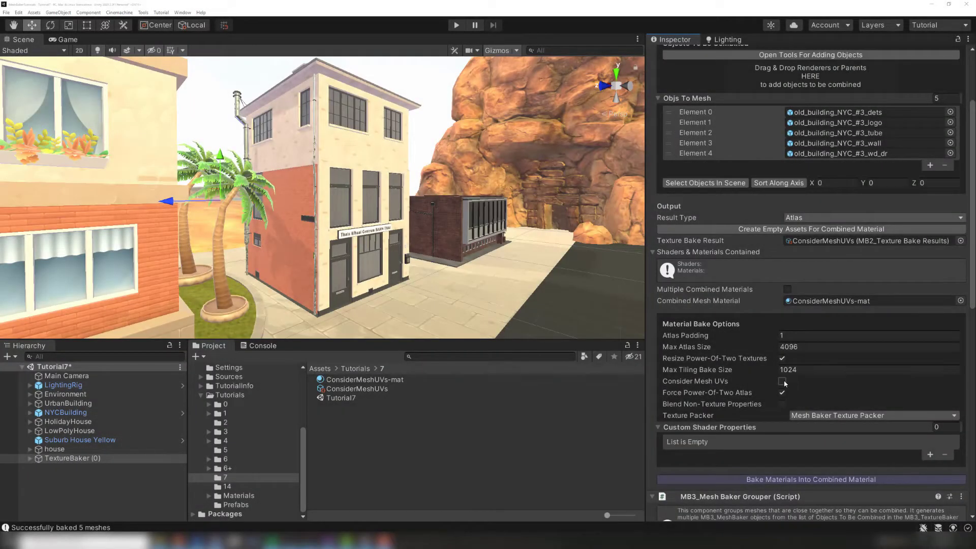
click(782, 381)
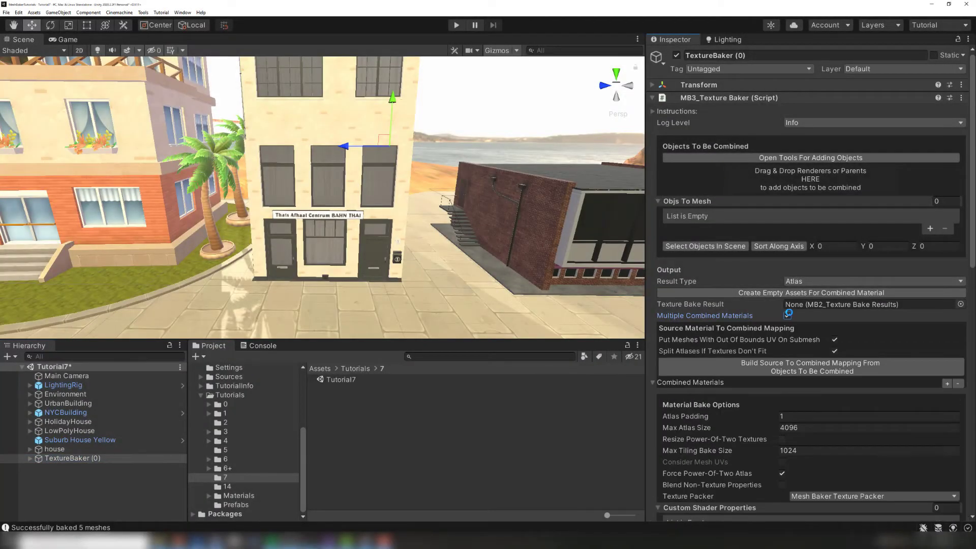
Step: Build the source-to-combined submesh mapping for MultipleMaterials-mat0 to mat5 from the building objects
click(787, 315)
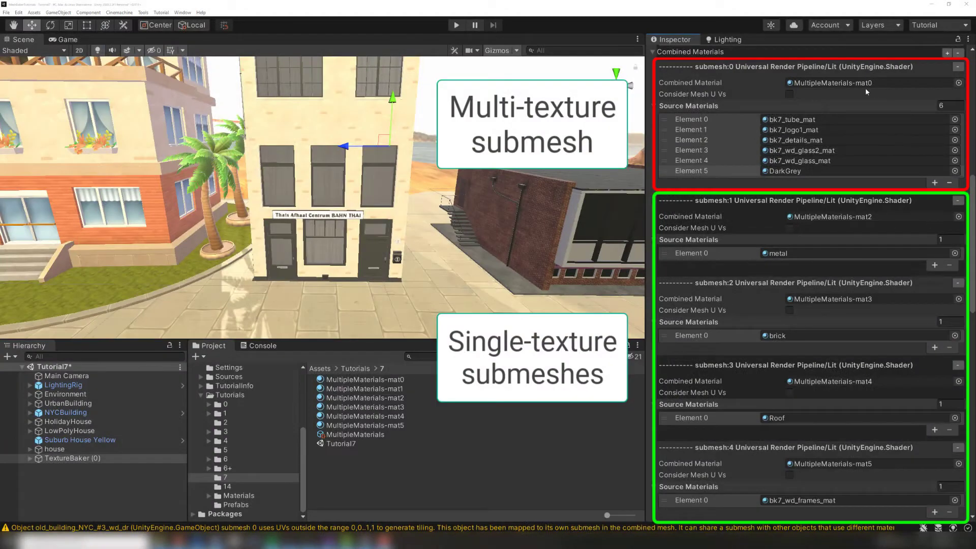
click(788, 94)
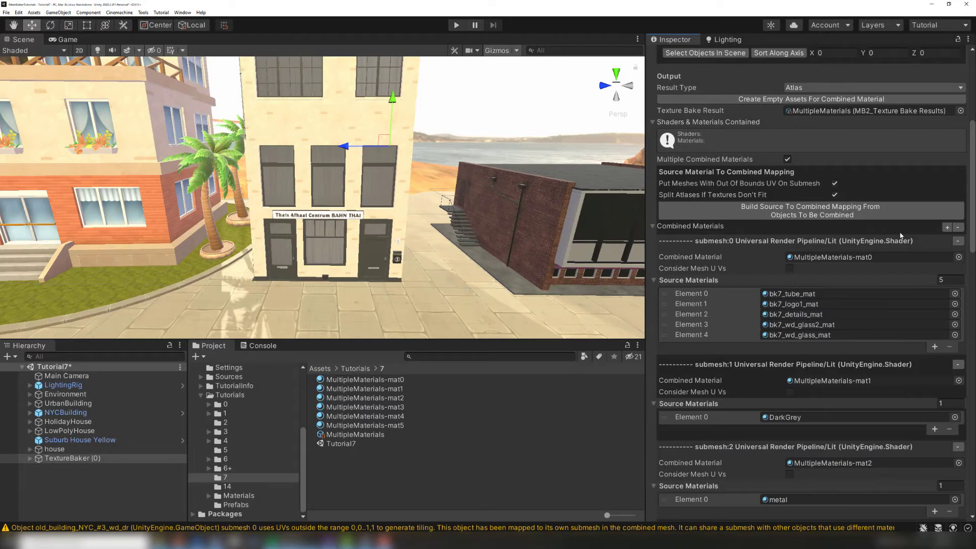
Step: Remove the DarkGrey-only submesh and assign DarkGrey to the multi-texture submesh 0
scroll(down, 3)
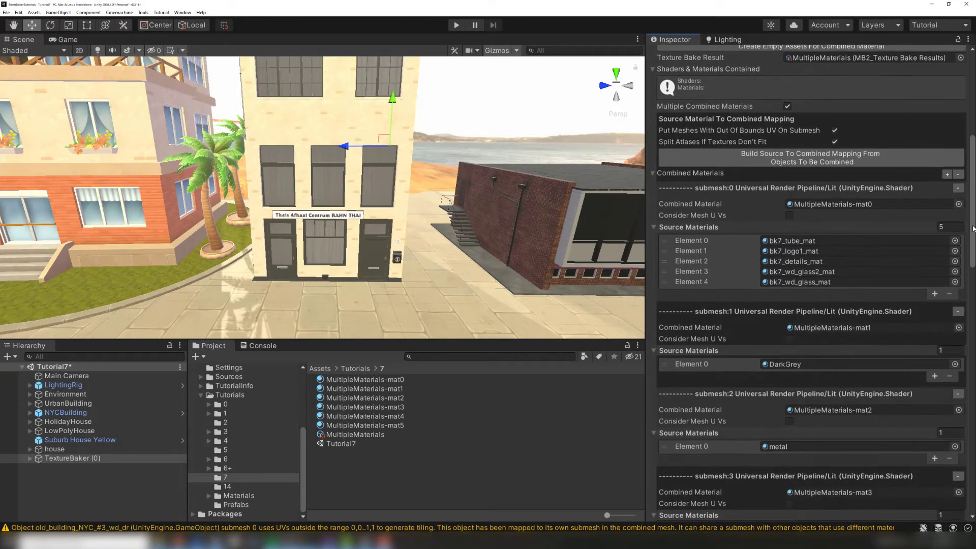
scroll(down, 3)
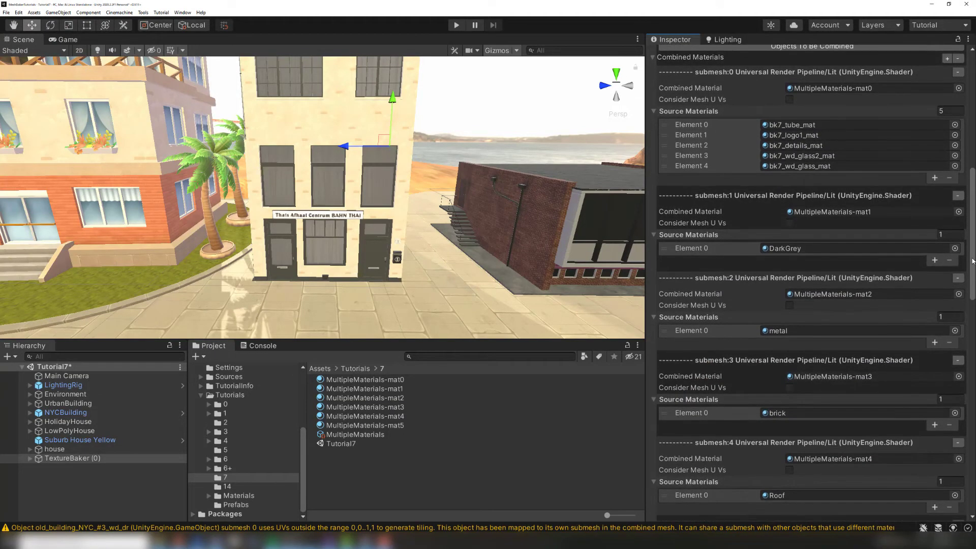
scroll(down, 3)
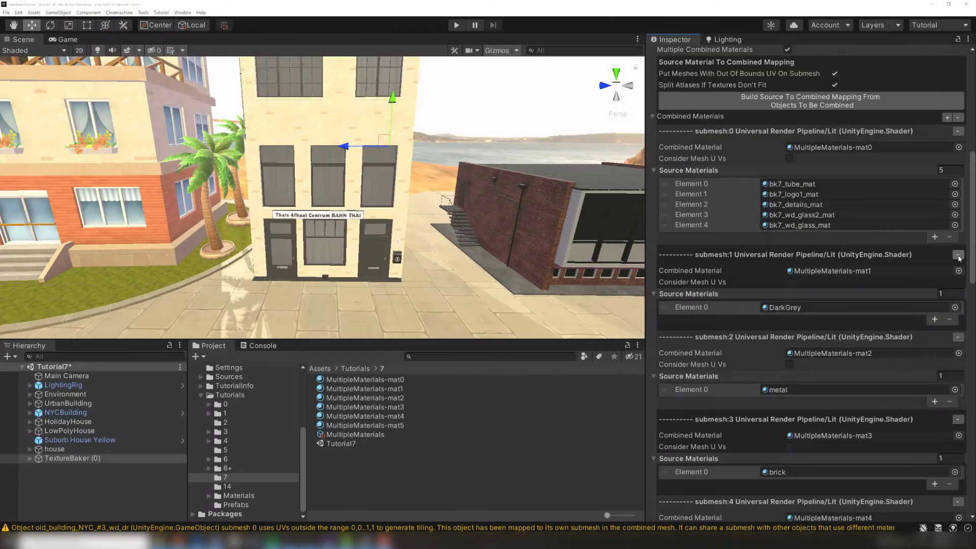
click(935, 236)
text(Dark)
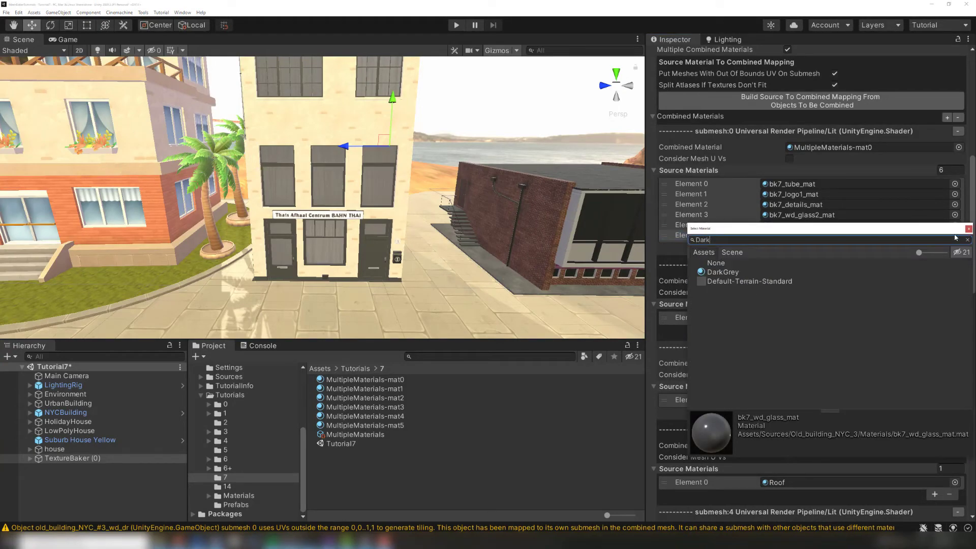
click(722, 272)
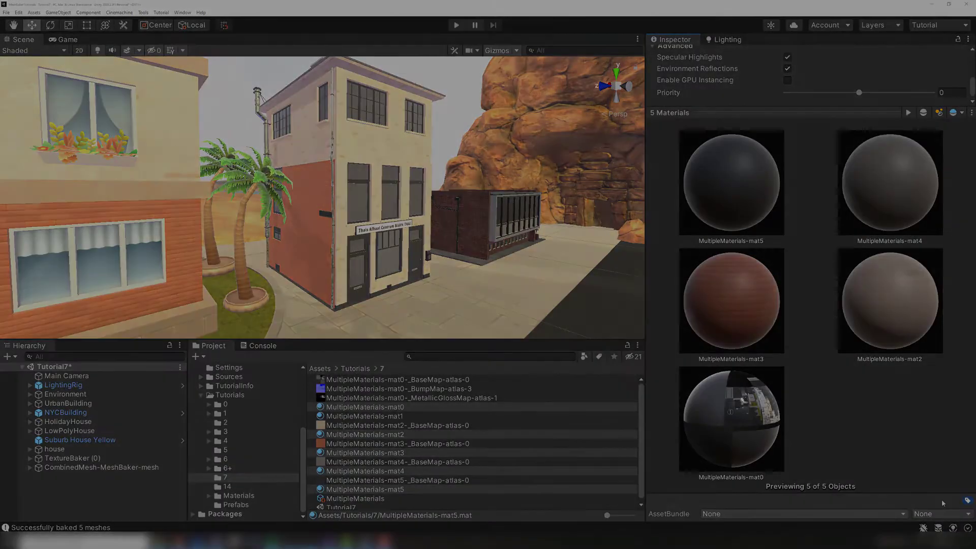
Step: Switch from the town scene to the Trees scene with two tall trees
click(92, 476)
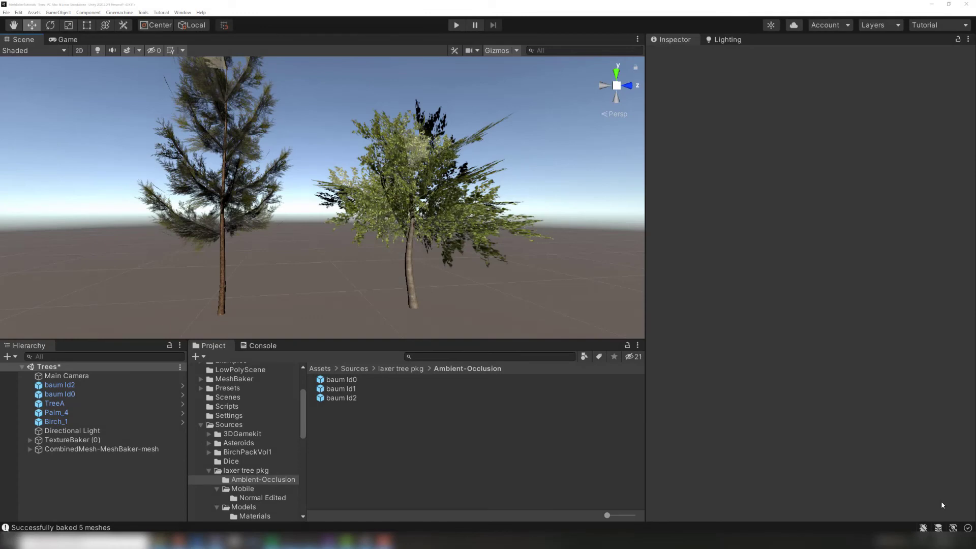
Step: Select the second TextureBaker and choose Mesh Baker Texture Packer_Vertical as its packer
click(59, 384)
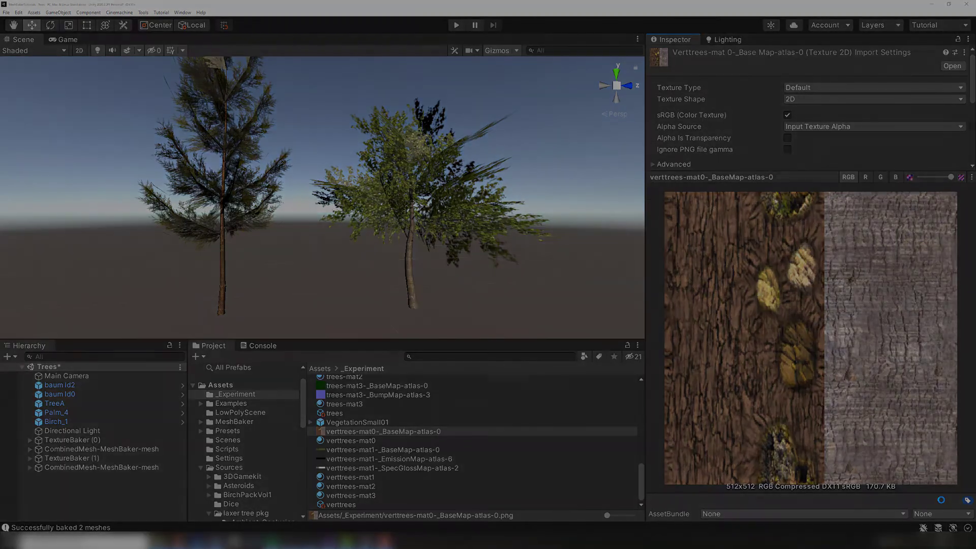
click(734, 262)
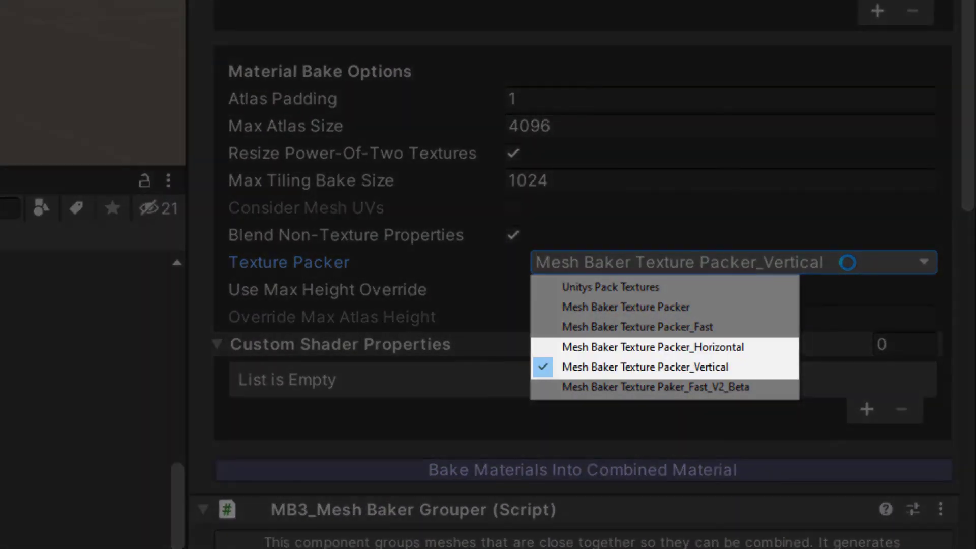